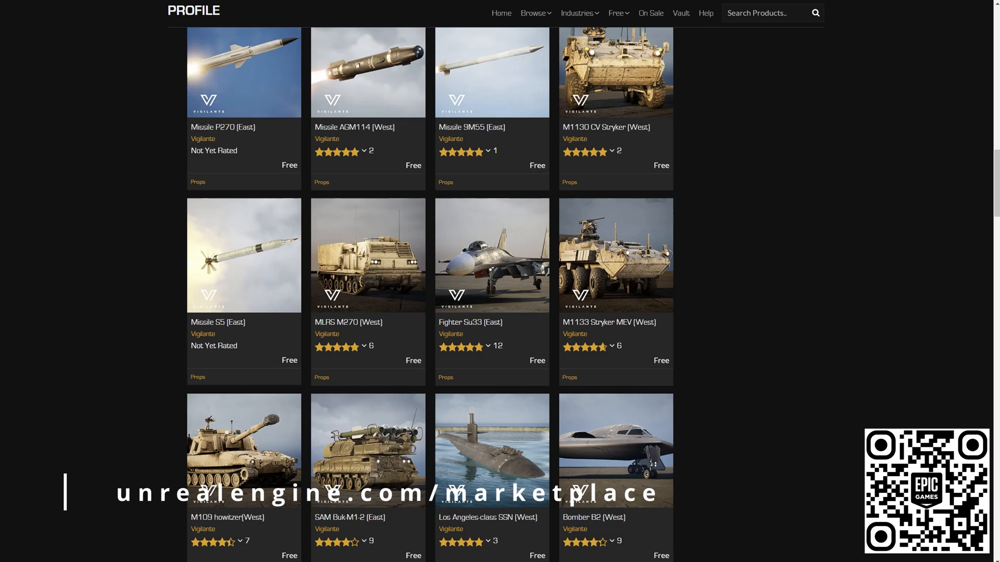
Step: Scroll the Vigilante listings down to the MRAP Oshkosh (West) vehicle entry
{"action": "scroll", "scroll_direction": "down", "scroll_amount": 3}
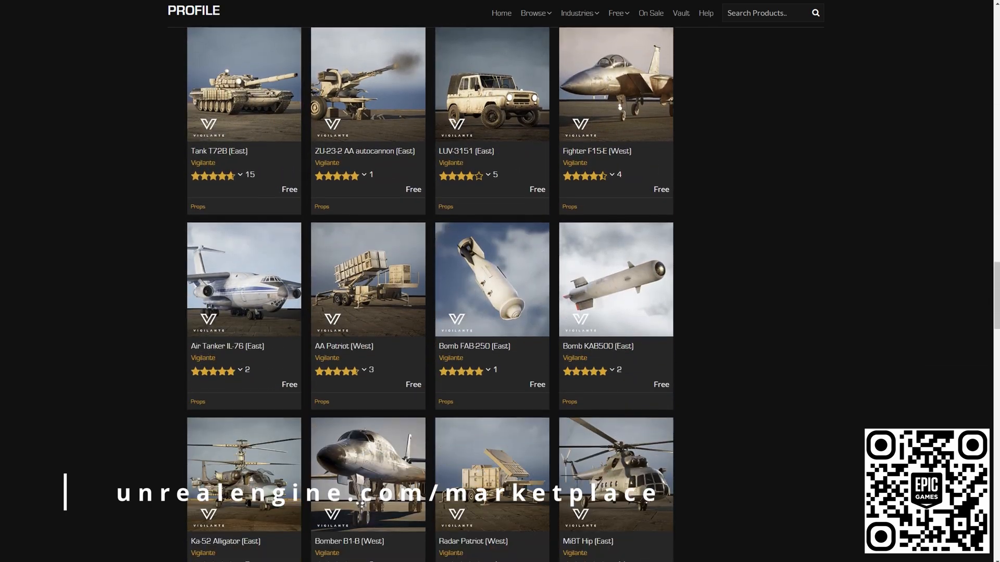
{"action": "scroll", "scroll_direction": "down", "scroll_amount": 3}
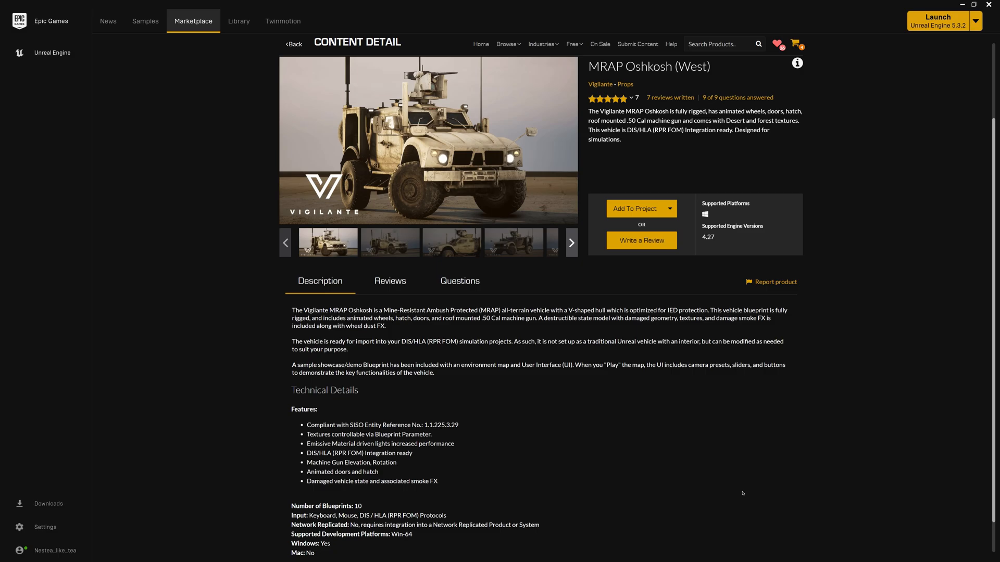
{"action": "mouse_move", "coordinate": [700, 467]}
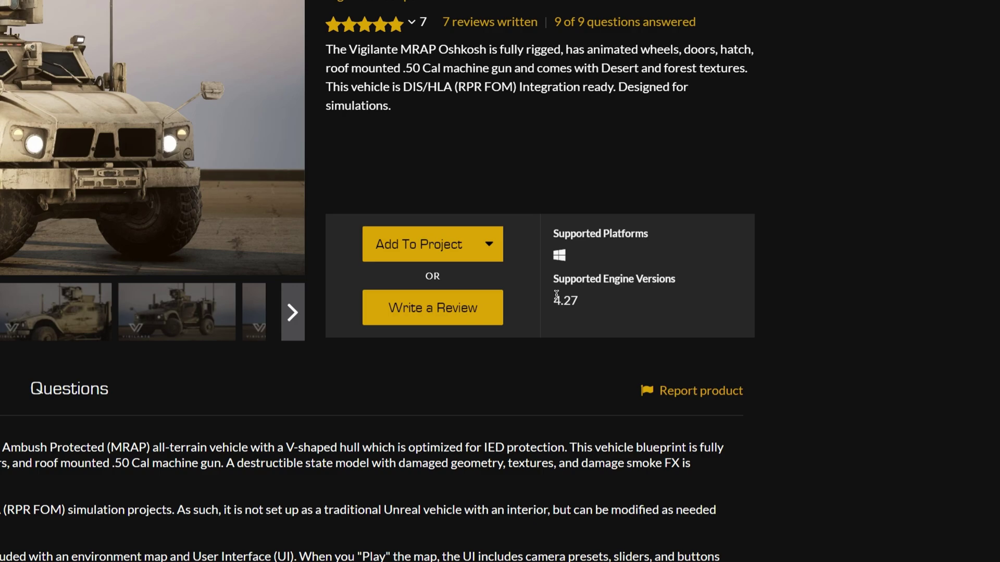
{"action": "mouse_move", "coordinate": [569, 303]}
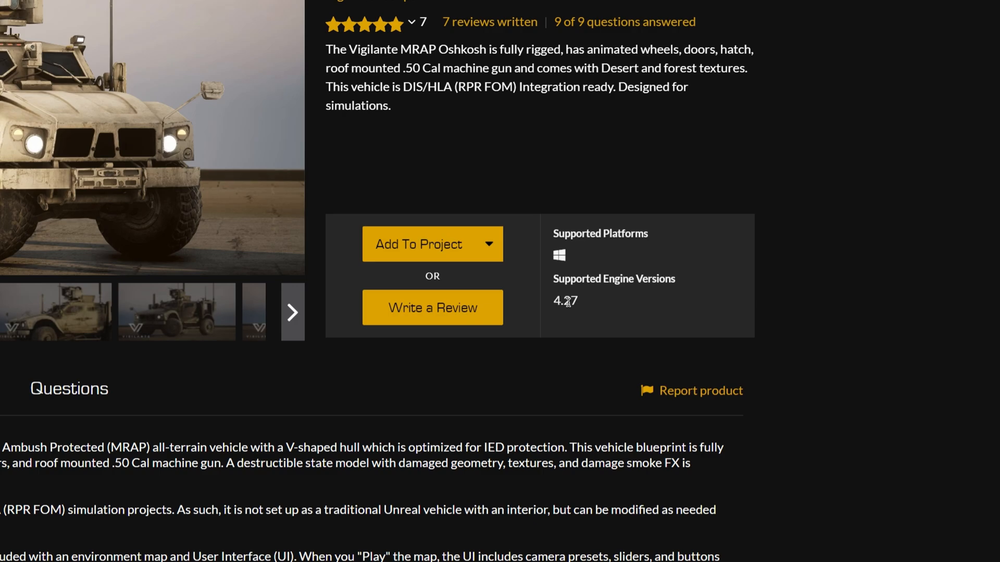
{"action": "mouse_move", "coordinate": [578, 302]}
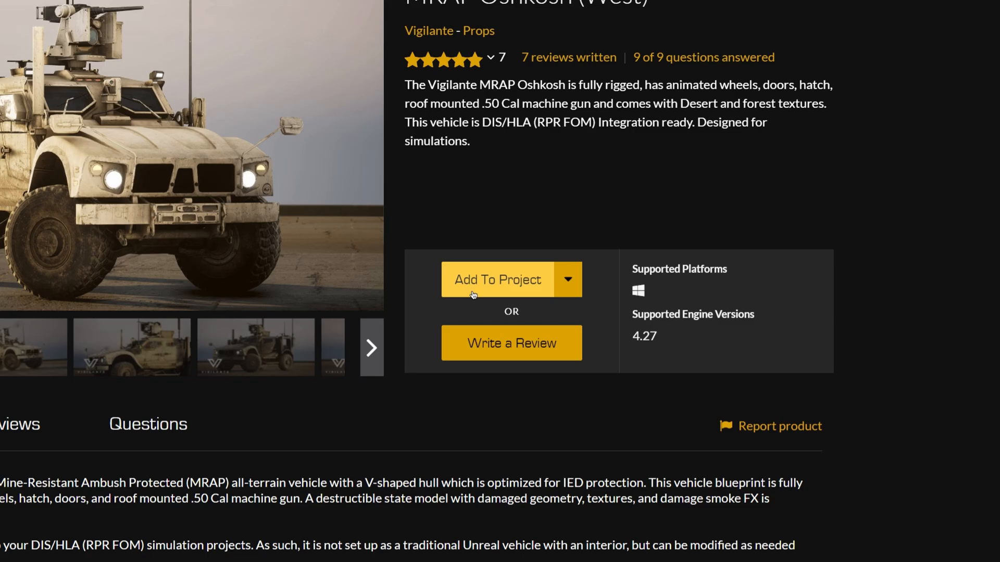
Step: Start Add To Project and show all projects so Vigilante_Tutorial is listed
{"action": "left_click", "coordinate": [498, 279]}
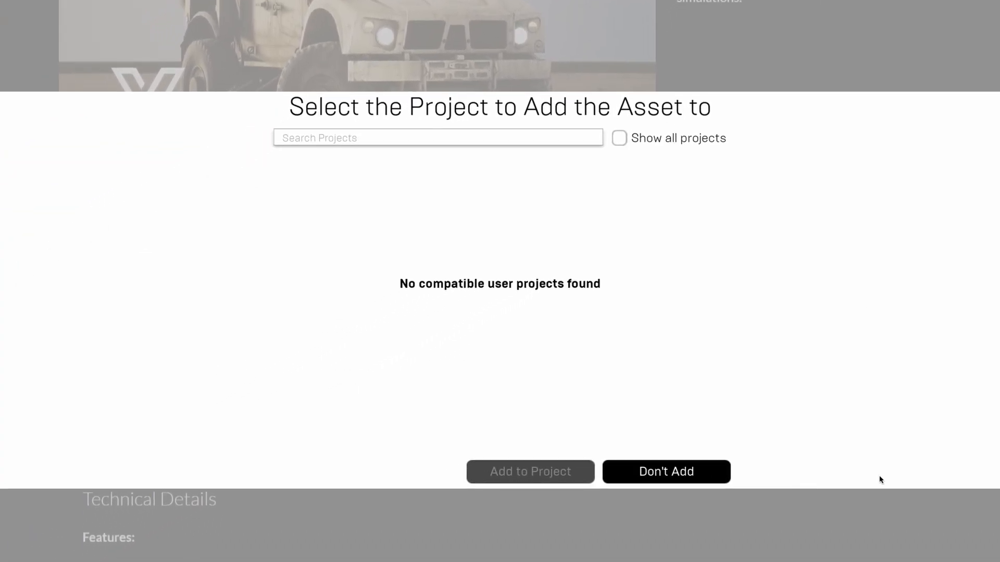
{"action": "mouse_move", "coordinate": [841, 356]}
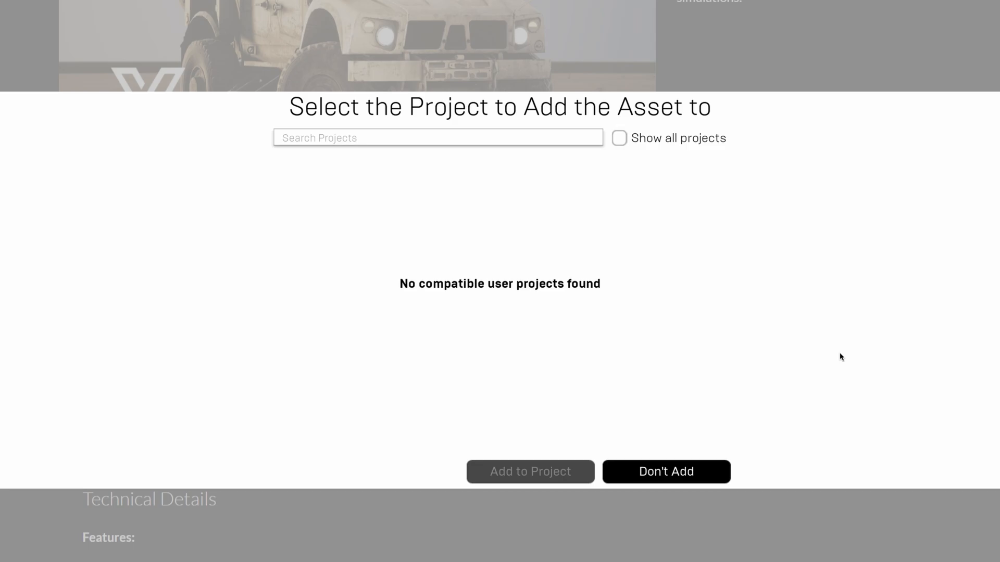
{"action": "mouse_move", "coordinate": [829, 377]}
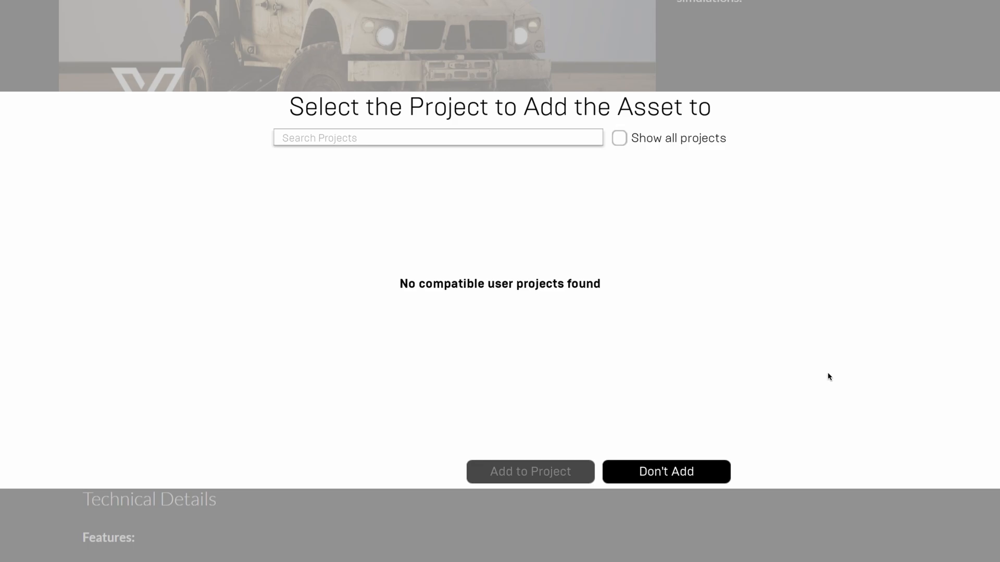
{"action": "mouse_move", "coordinate": [827, 375]}
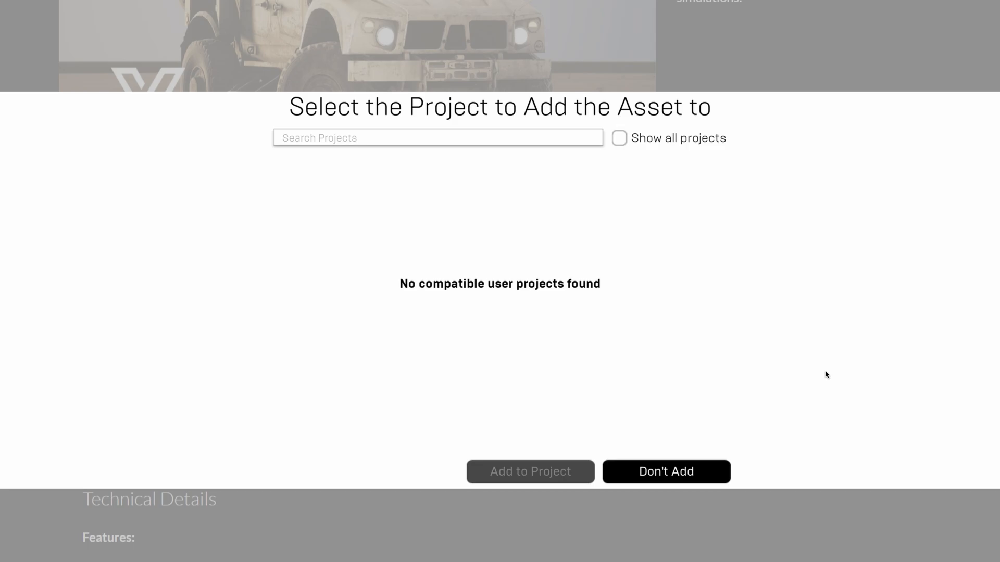
{"action": "mouse_move", "coordinate": [644, 149]}
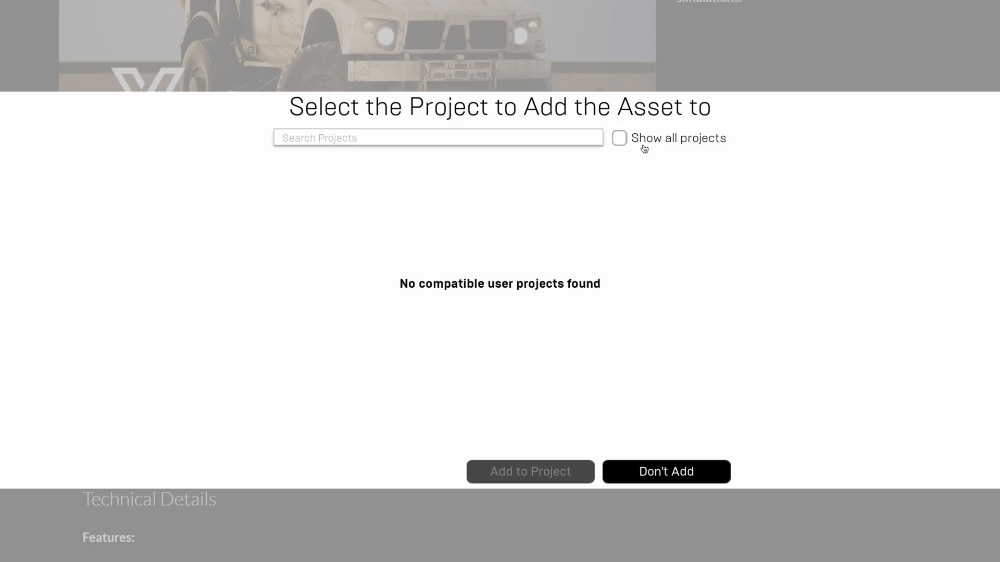
{"action": "left_click", "coordinate": [620, 138]}
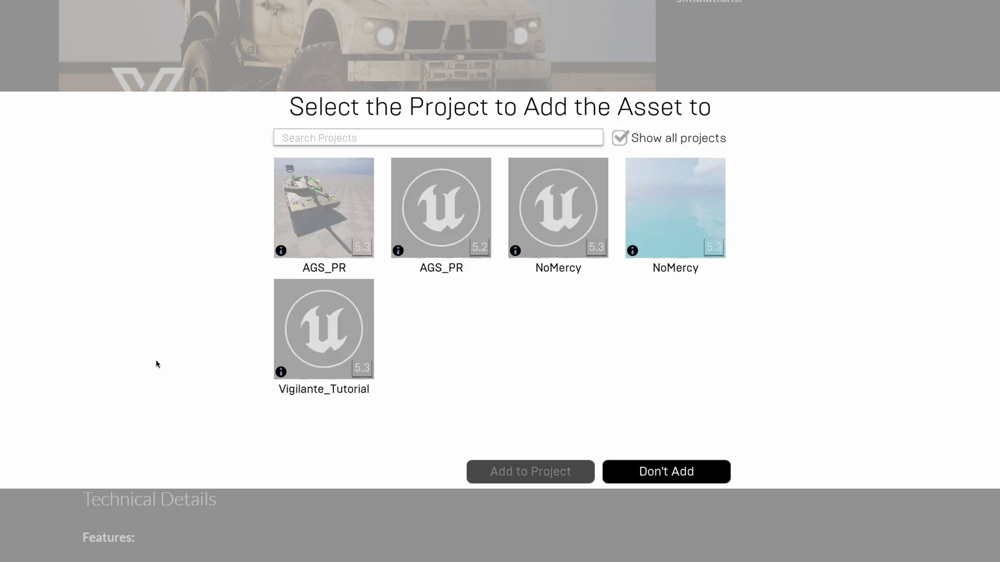
{"action": "mouse_move", "coordinate": [353, 427]}
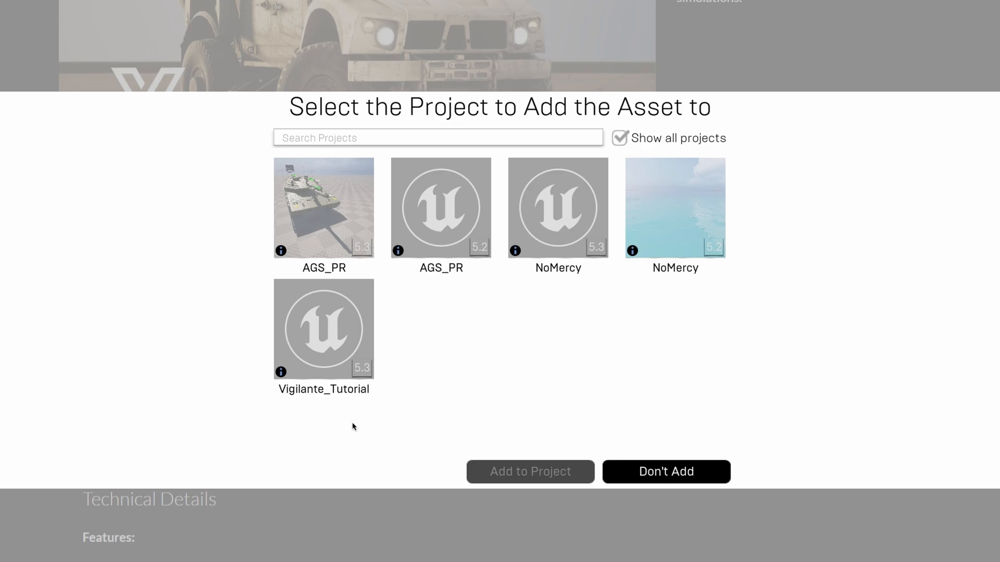
Step: Choose Vigilante_Tutorial, select asset version 4.27 and confirm Add to Project
{"action": "left_click", "coordinate": [323, 328]}
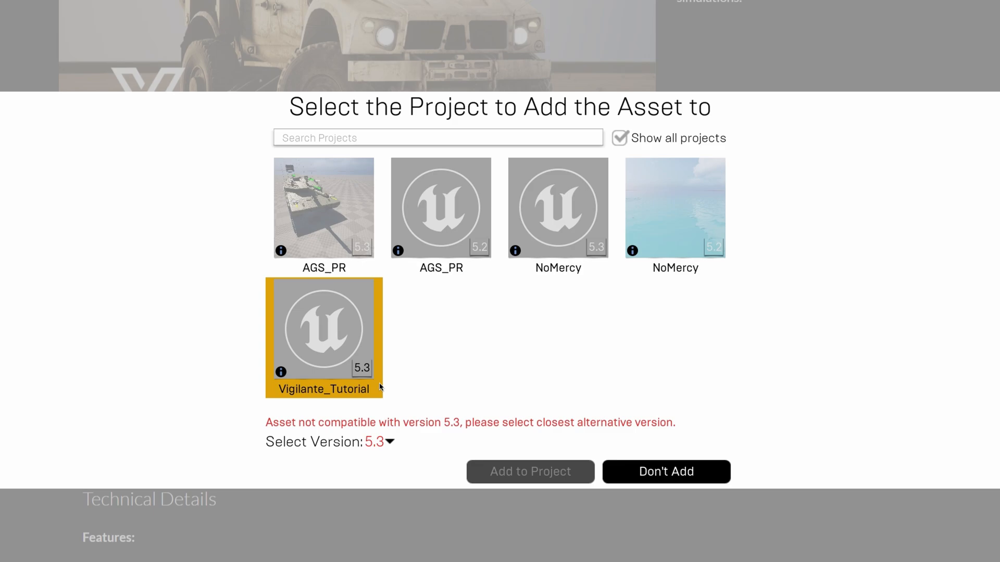
{"action": "mouse_move", "coordinate": [485, 422]}
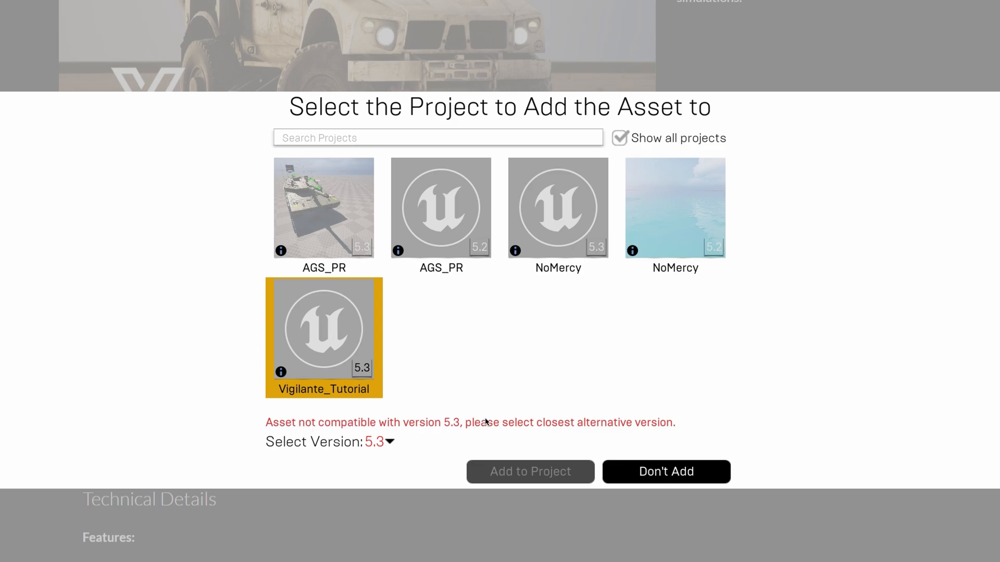
{"action": "mouse_move", "coordinate": [416, 458]}
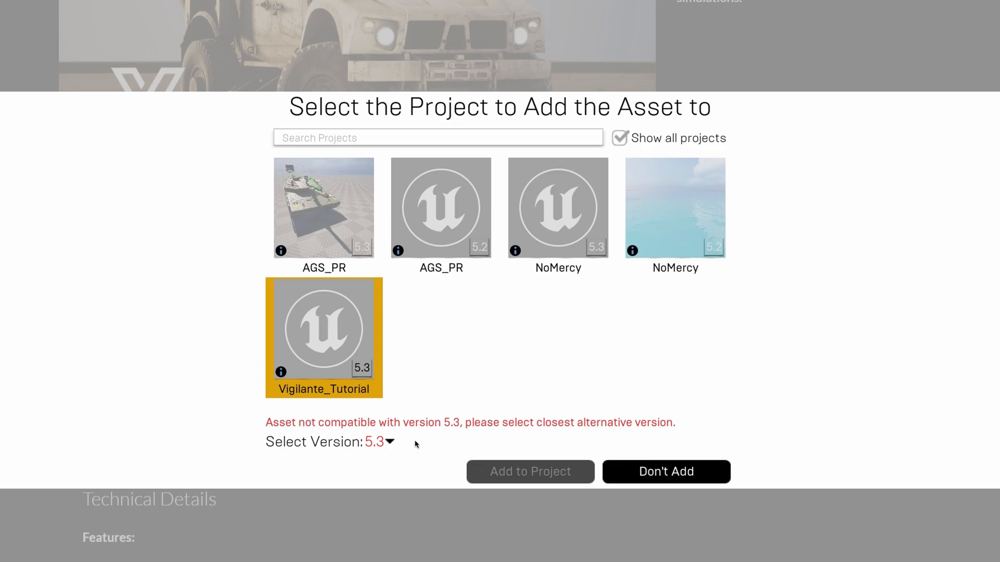
{"action": "mouse_move", "coordinate": [402, 445]}
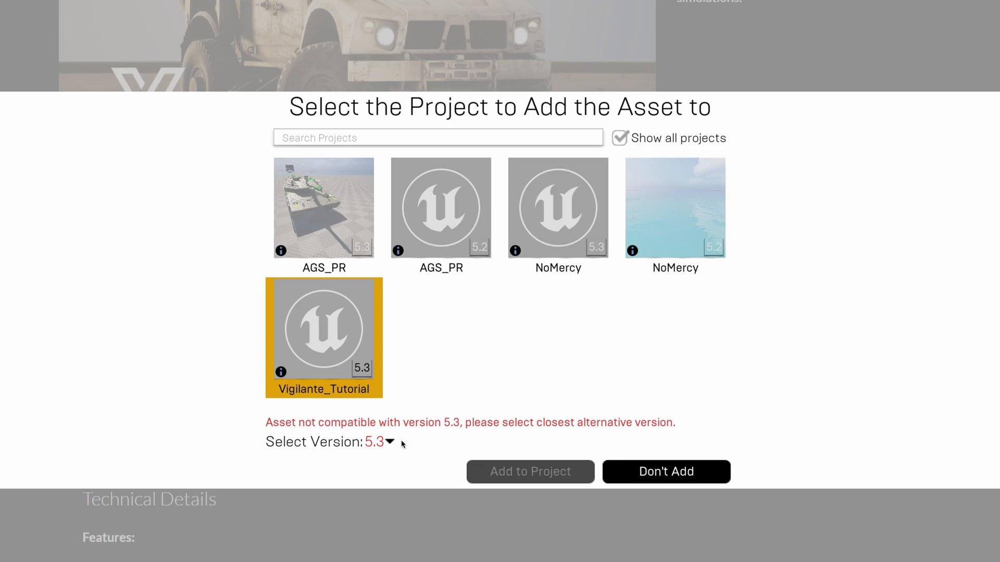
{"action": "left_click", "coordinate": [389, 442]}
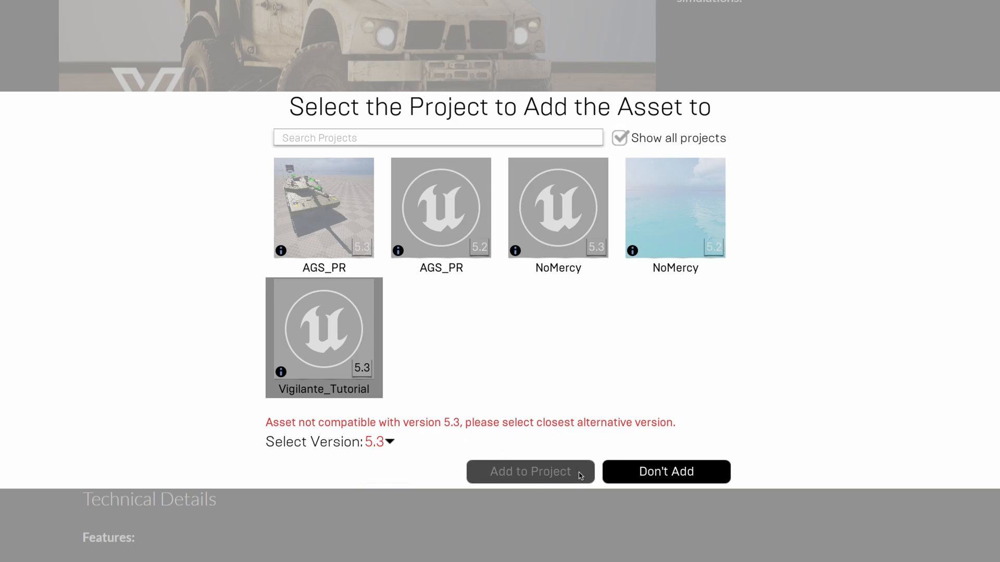
{"action": "mouse_move", "coordinate": [524, 475]}
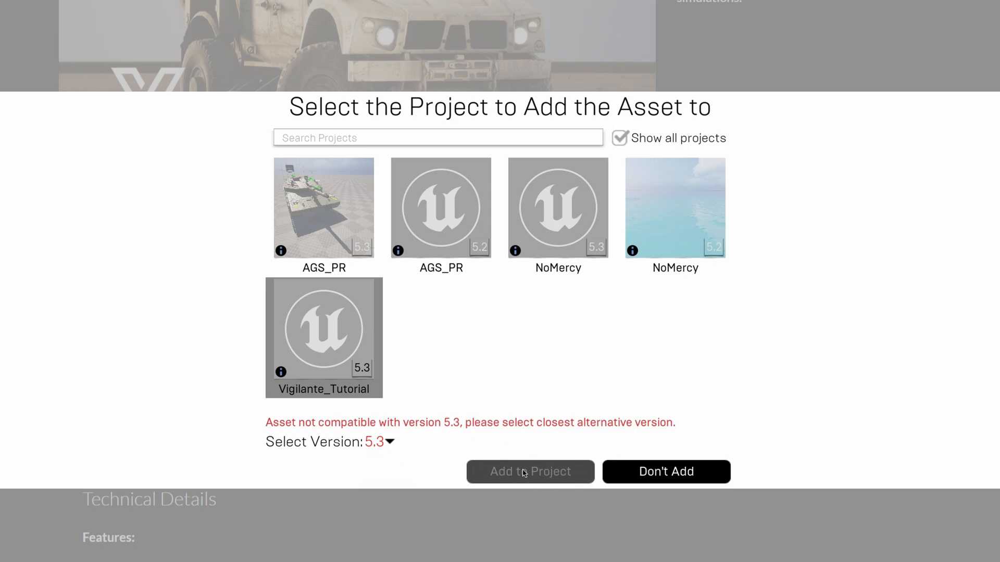
{"action": "left_click", "coordinate": [388, 442]}
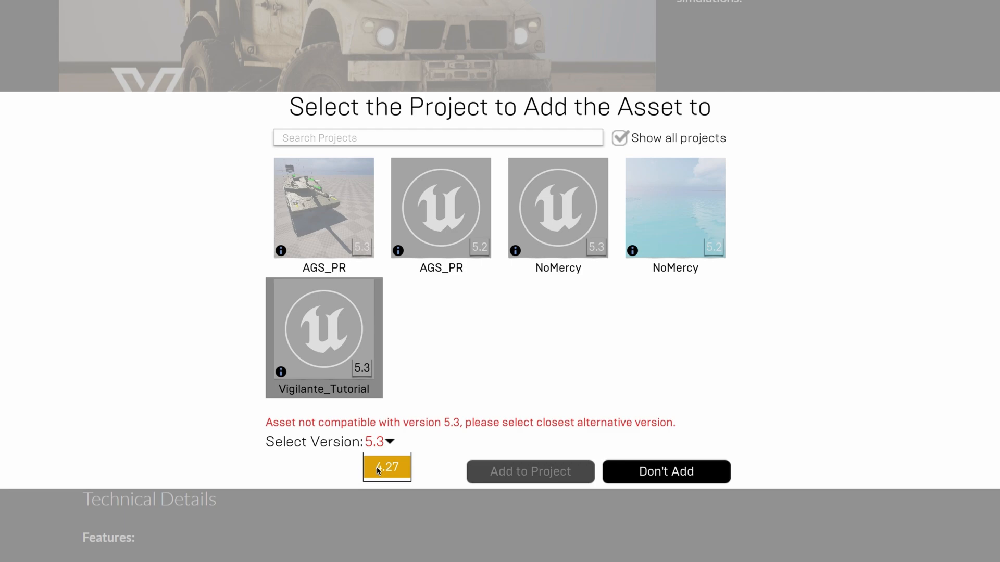
{"action": "left_click", "coordinate": [386, 467]}
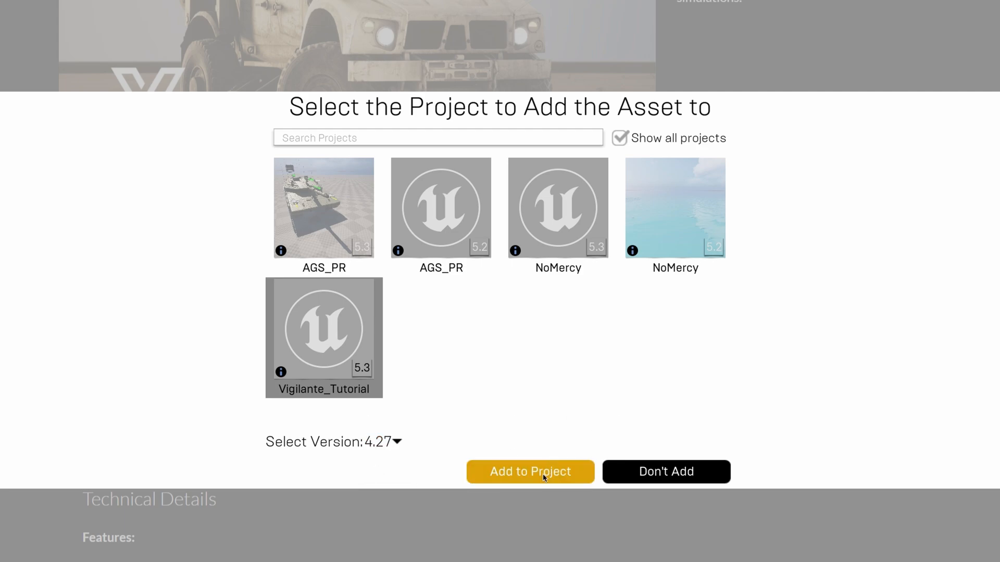
{"action": "left_click", "coordinate": [530, 472]}
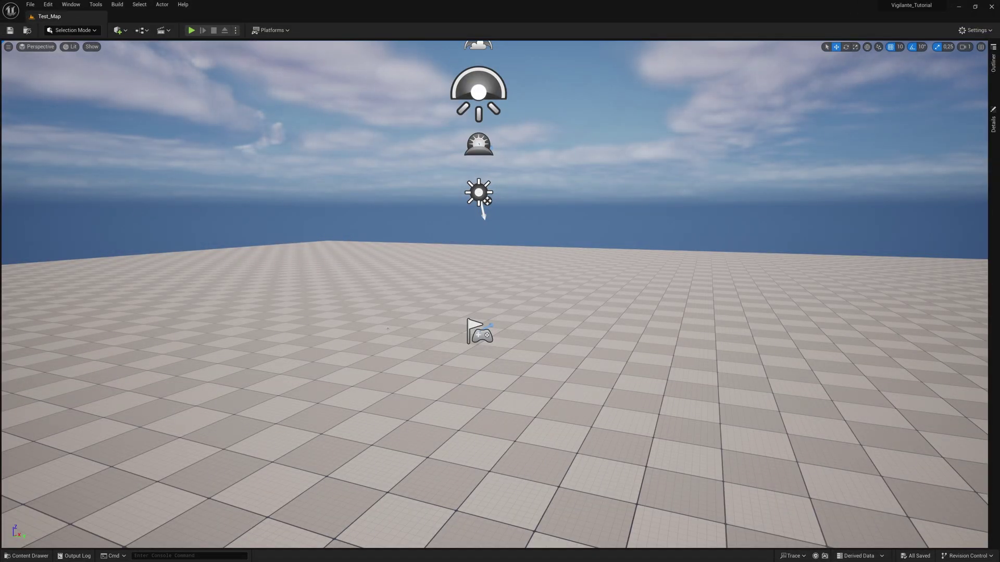
Step: Reveal the Content Drawer and inspect the new VigilanteContent folder with West_MRAP_Oshkosh
{"action": "left_click", "coordinate": [25, 556]}
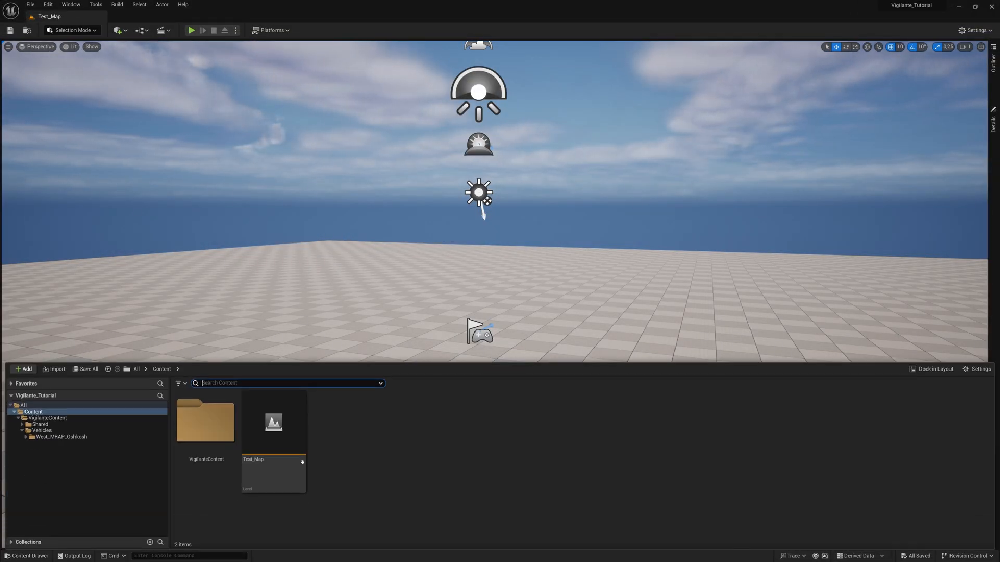
{"action": "left_click", "coordinate": [206, 422]}
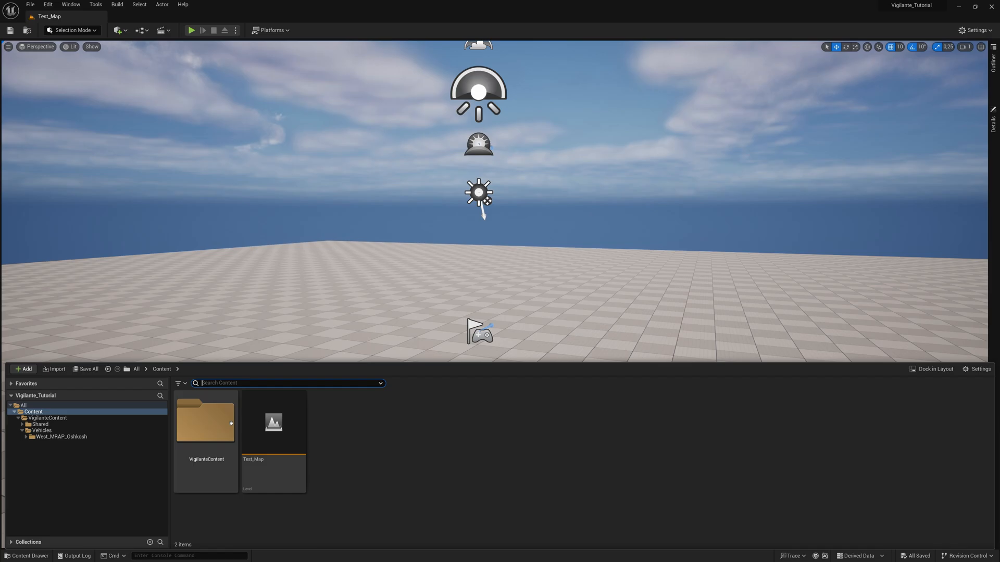